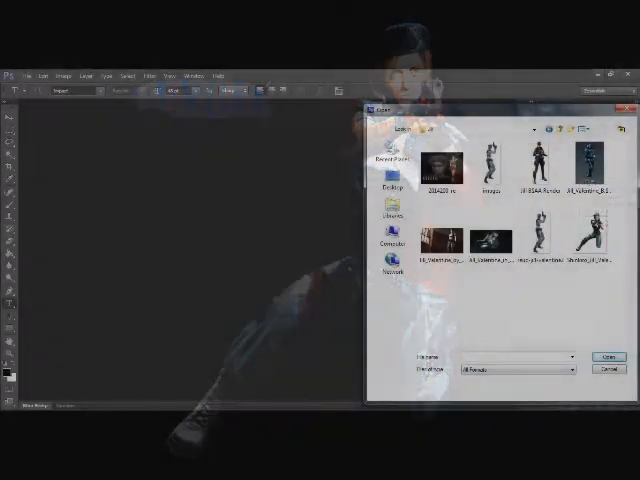
Open the soldier character photo and start a new document with a black background
{"action": "double_click", "coordinate": [488, 164]}
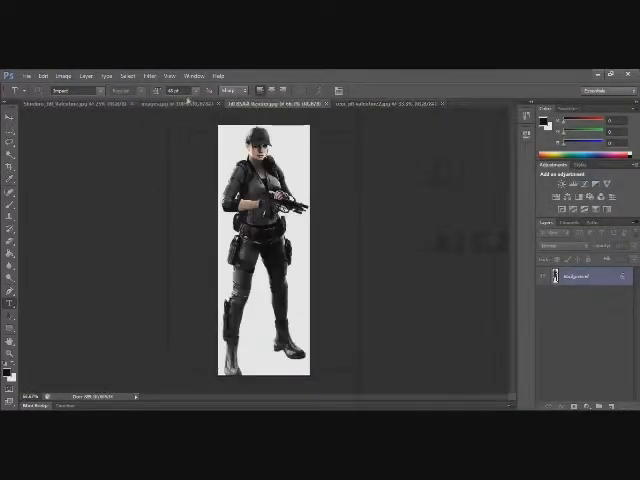
{"action": "left_click", "coordinate": [190, 102]}
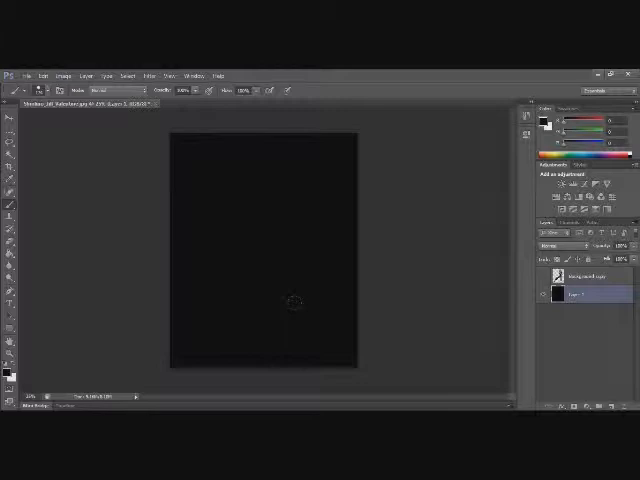
Open the white liquid-splash stock image from the File menu
{"action": "left_click", "coordinate": [16, 74]}
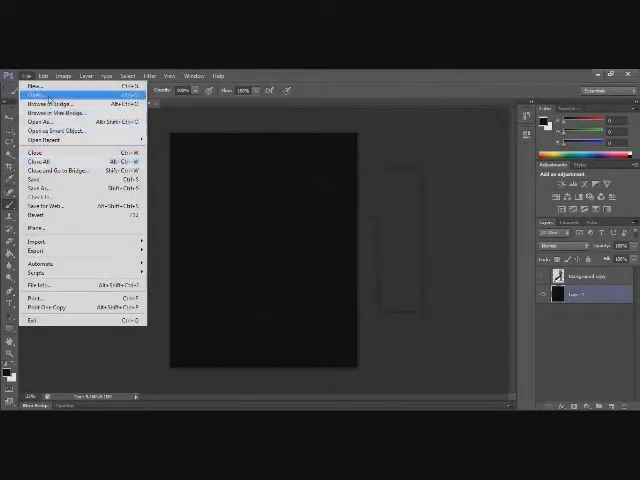
{"action": "left_click", "coordinate": [34, 120]}
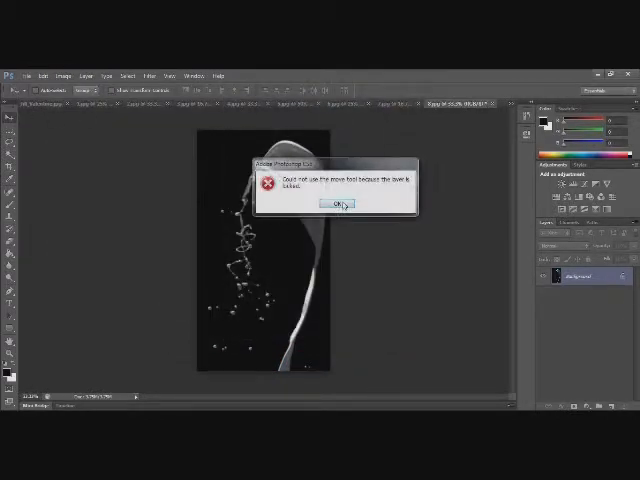
Dismiss the warning, lay splash images over the black canvas and add the cut-out soldier
{"action": "left_click", "coordinate": [344, 204]}
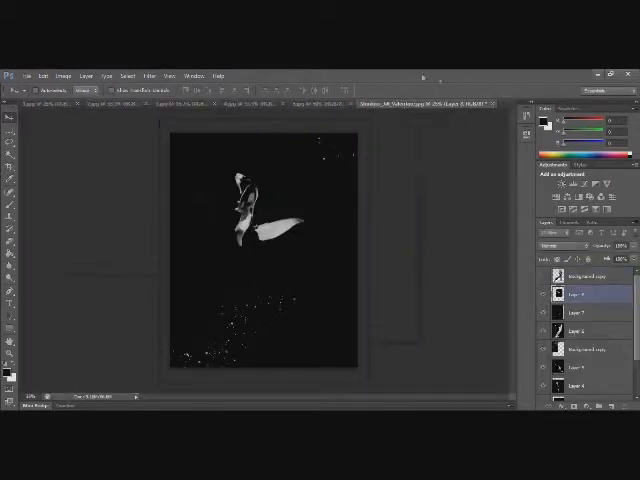
{"action": "left_click", "coordinate": [252, 104]}
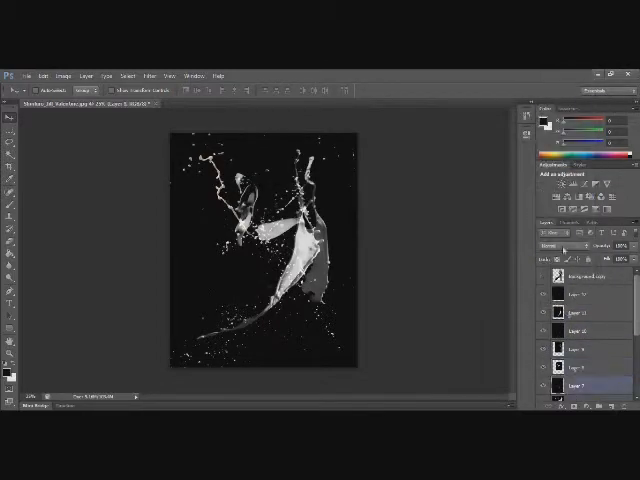
{"action": "left_click", "coordinate": [568, 244]}
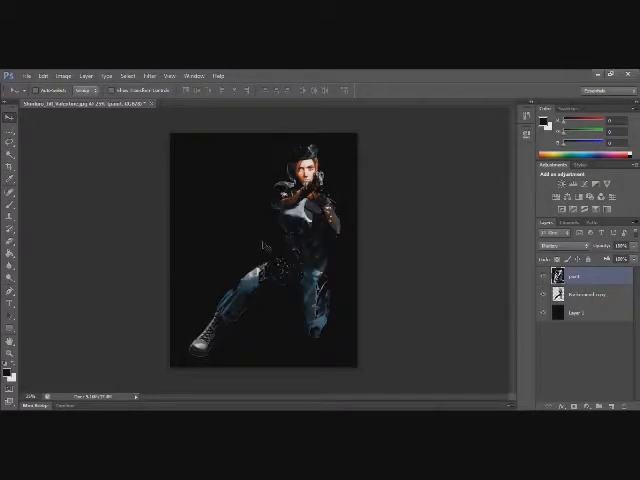
Arrange splash layers around the character and recolour her layer
{"action": "left_click", "coordinate": [550, 246]}
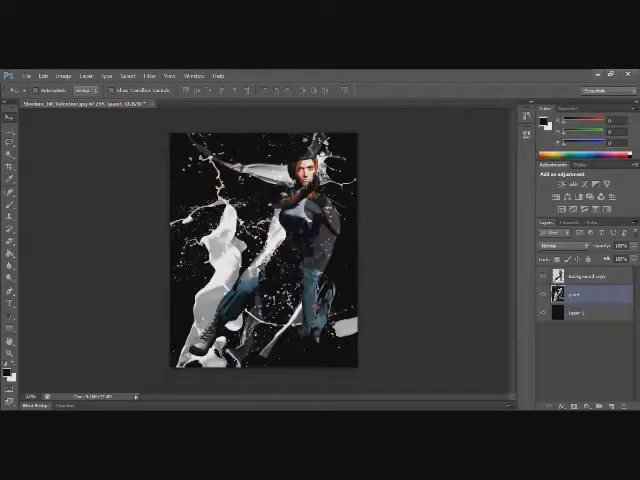
{"action": "left_click", "coordinate": [570, 244]}
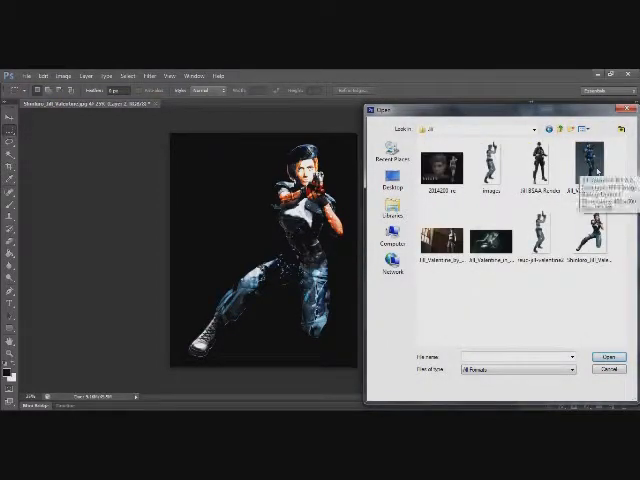
Bring the Umbrella logo in as a filtered layer and begin white title text
{"action": "left_click", "coordinate": [604, 356]}
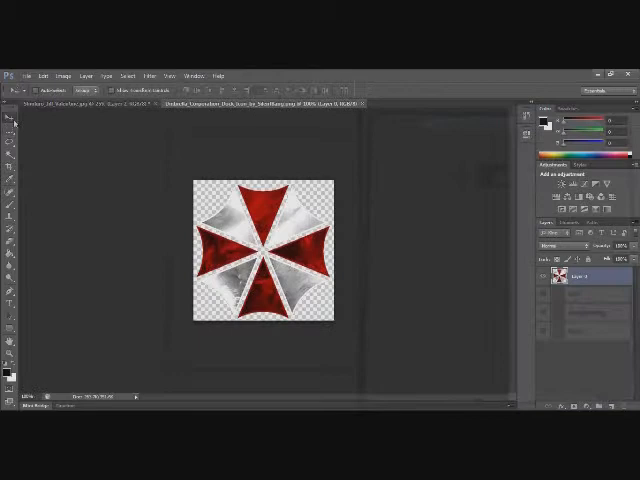
{"action": "left_click", "coordinate": [564, 76]}
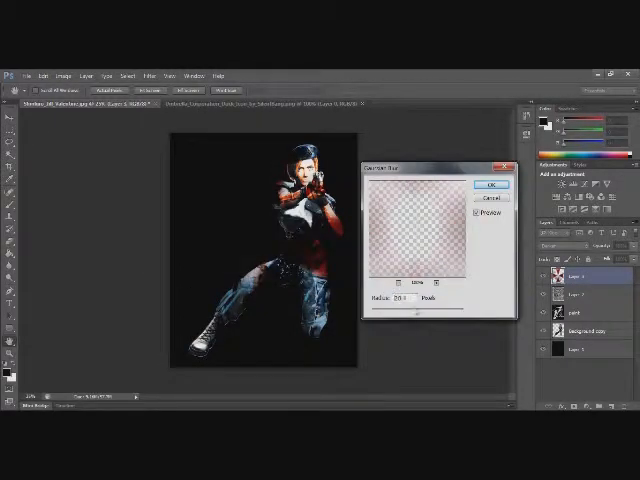
{"action": "left_click", "coordinate": [492, 184]}
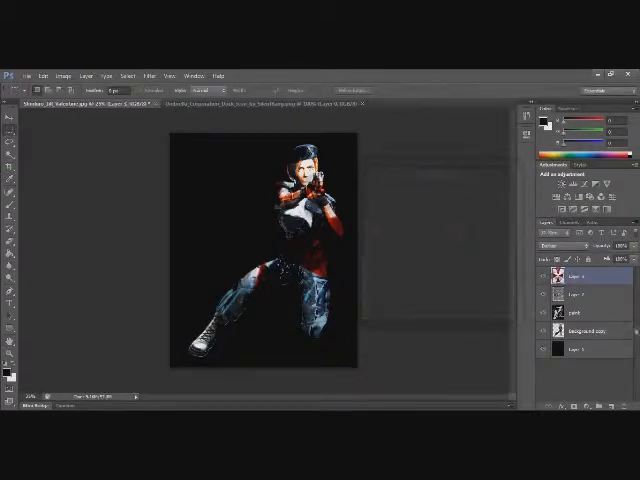
{"action": "left_click", "coordinate": [580, 350]}
{"action": "type", "text": "AA"}
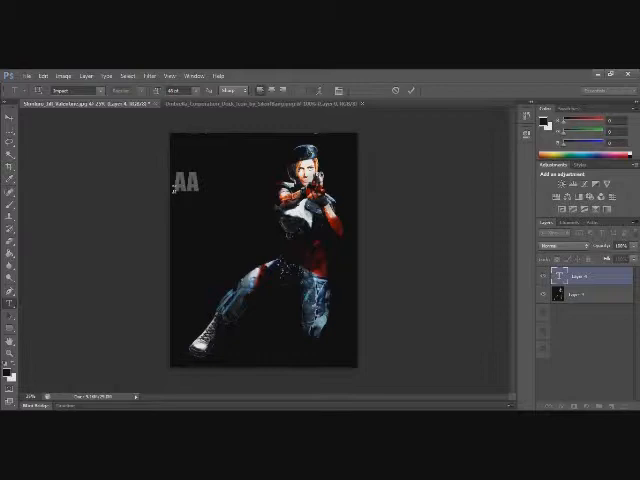
Style the title lettering with a bluish metallic look via layer options
{"action": "right_click", "coordinate": [560, 268]}
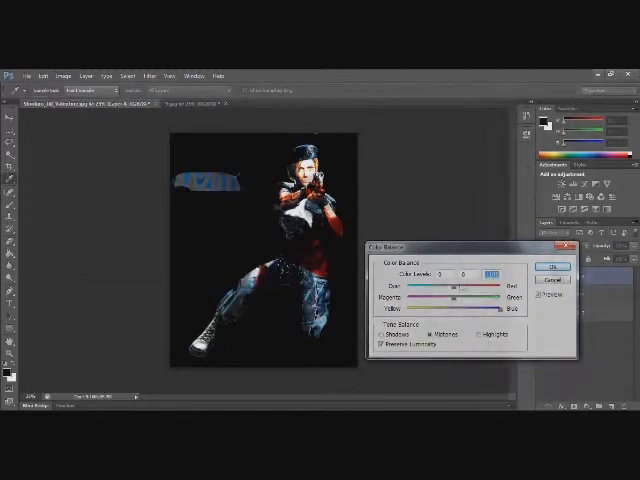
Apply the colour balance tint and save the finished poster as an image file
{"action": "left_click", "coordinate": [552, 268]}
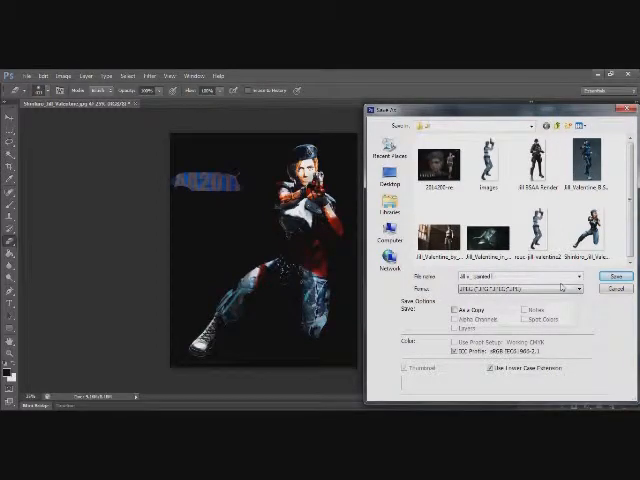
{"action": "left_click", "coordinate": [616, 276]}
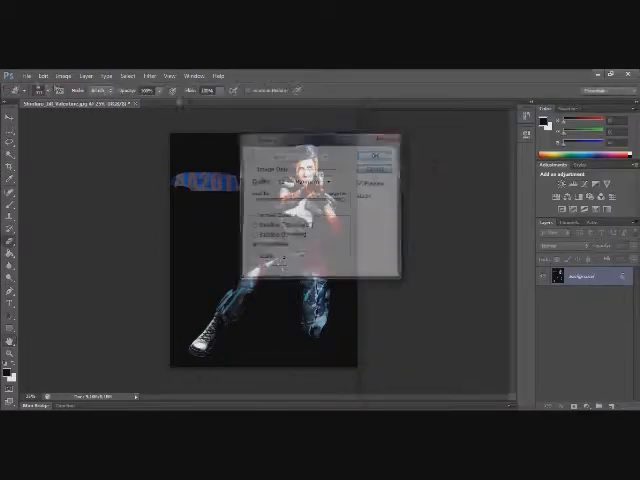